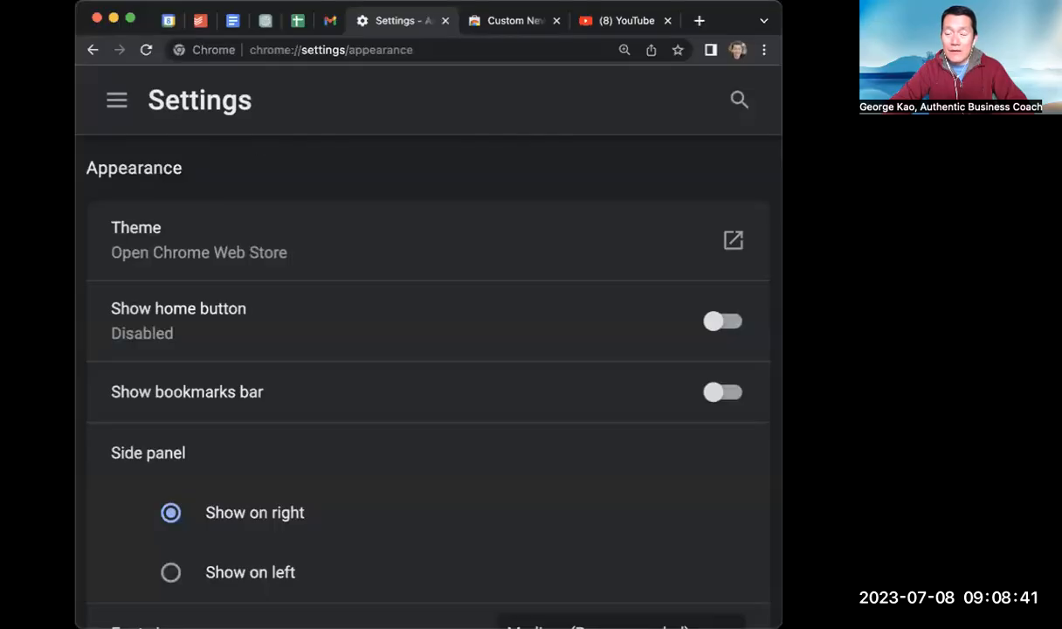
mouse_move(324, 119)
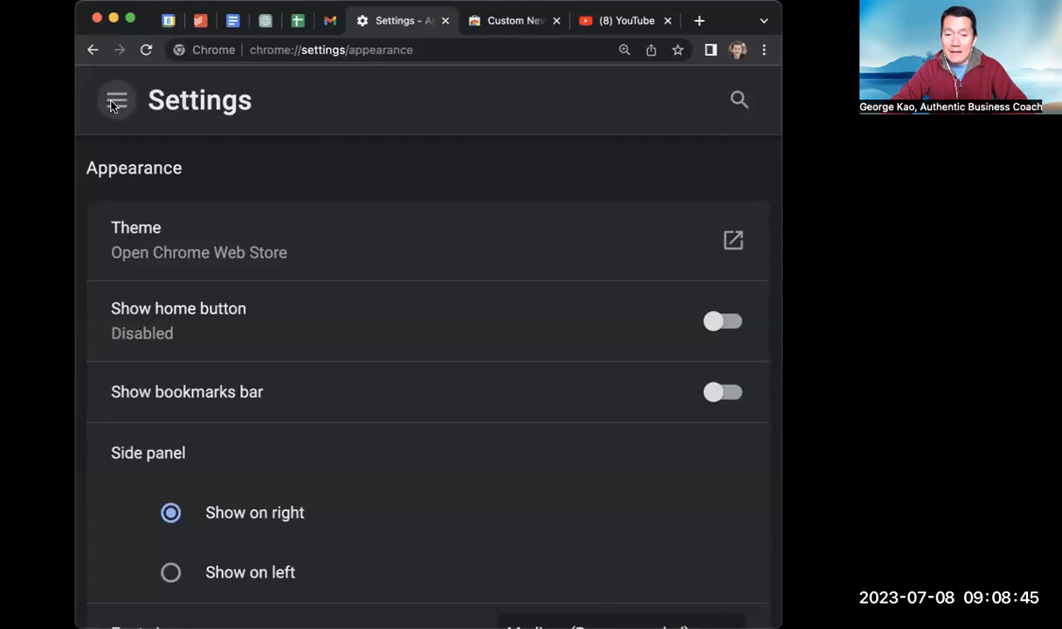
Go to Appearance settings and switch on Show home button, set to the New Tab page
click(117, 100)
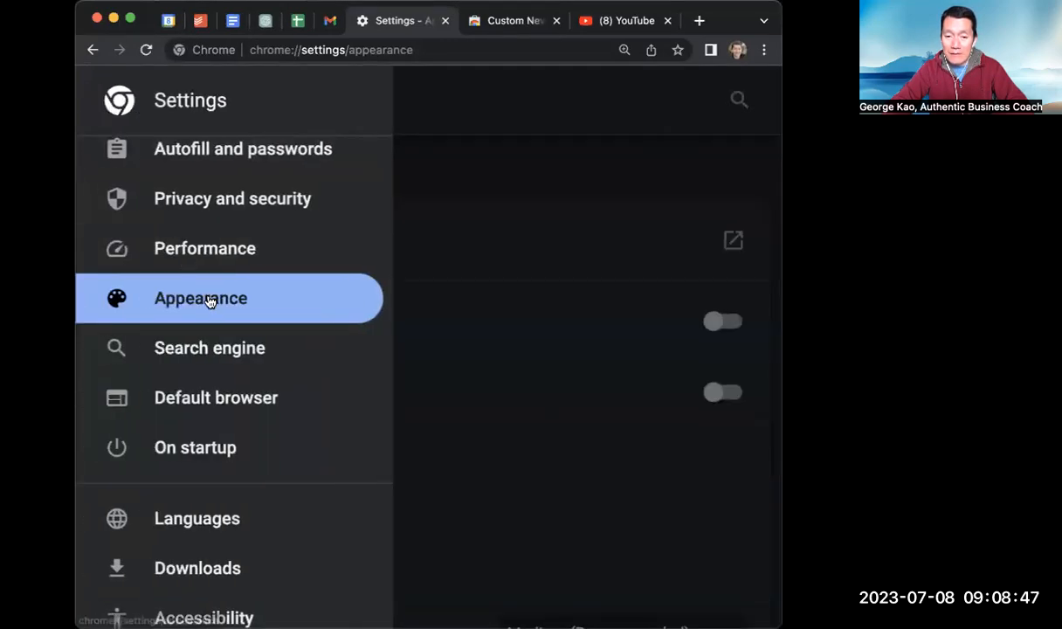
click(200, 297)
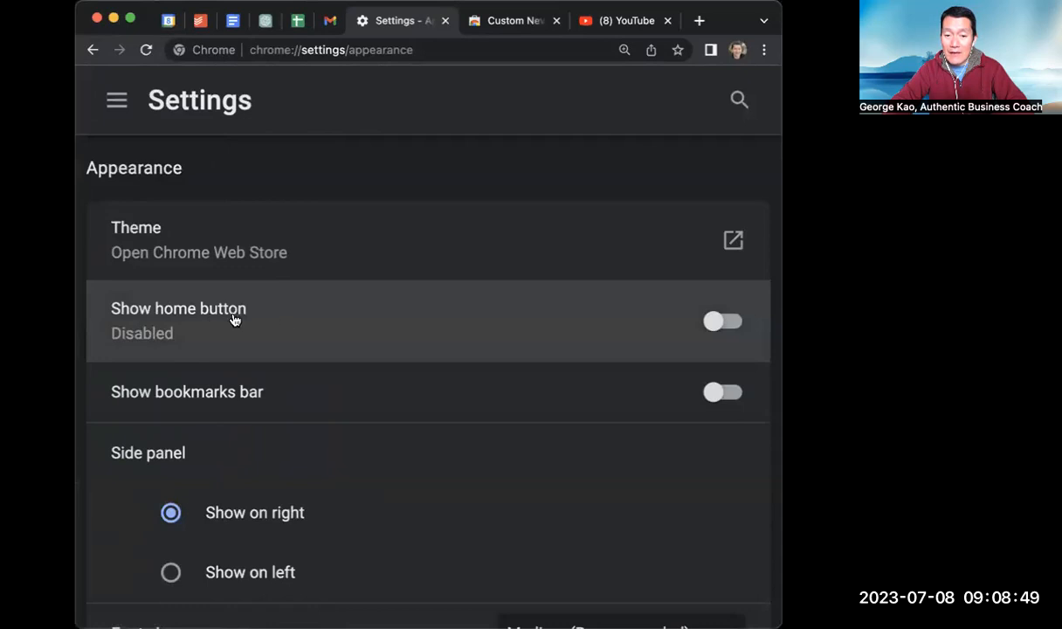
mouse_move(269, 358)
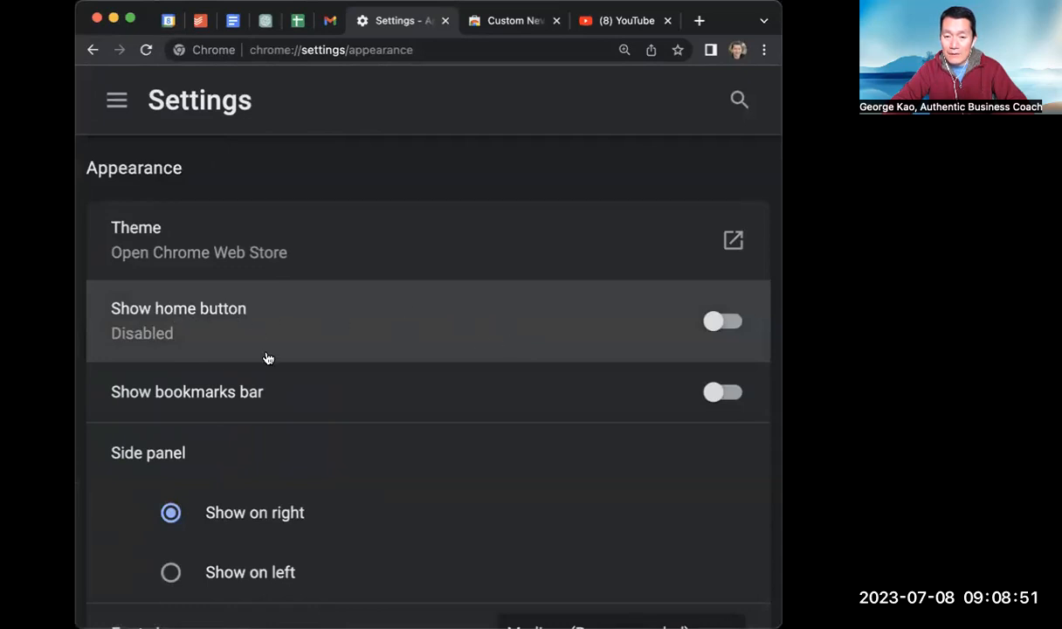
mouse_move(472, 322)
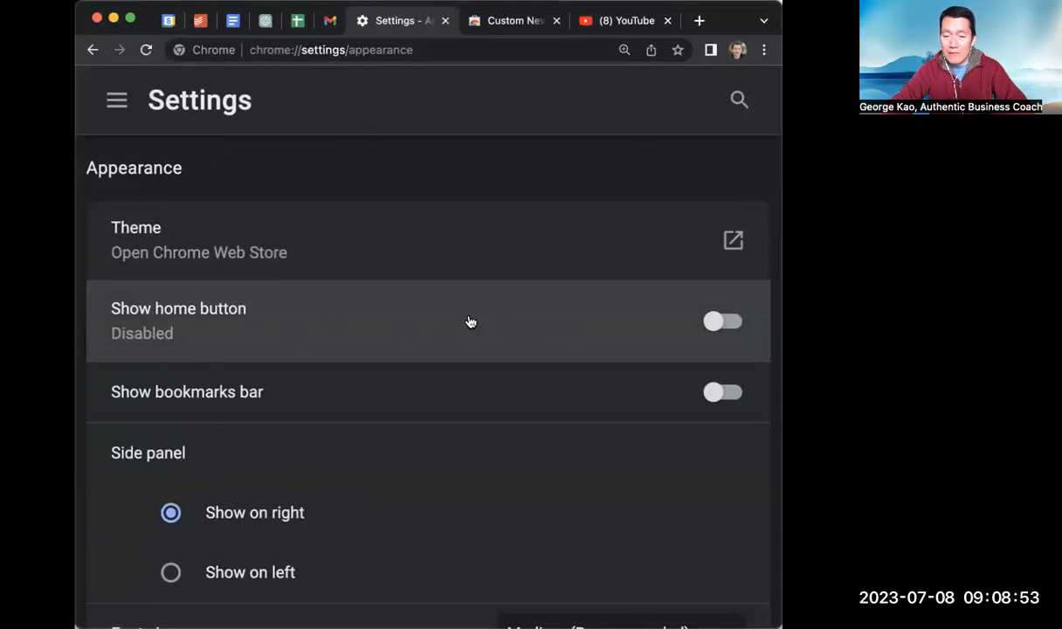
click(723, 321)
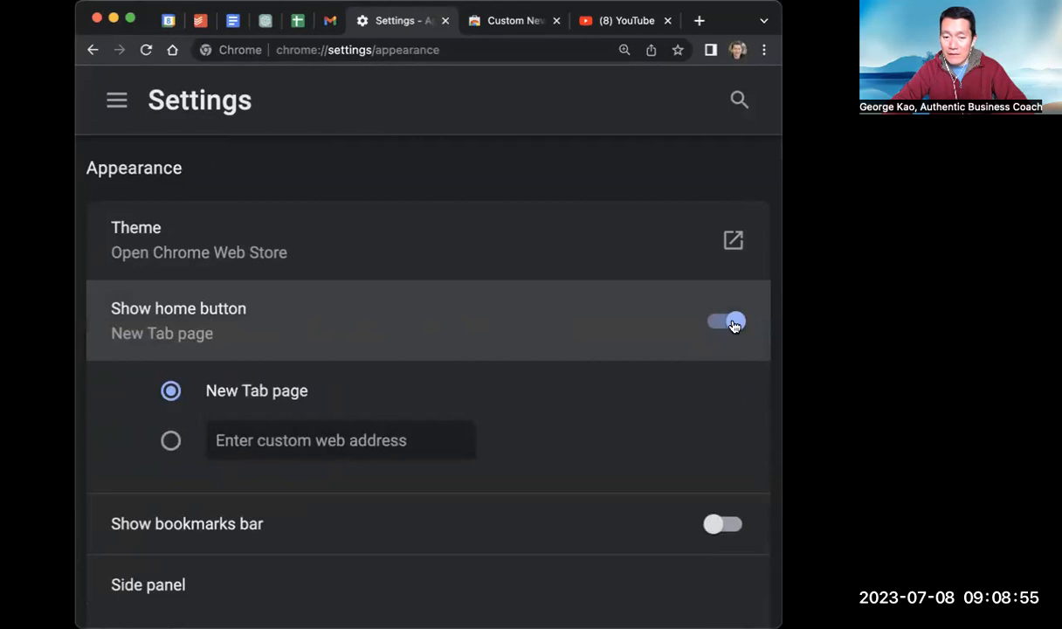
click(725, 321)
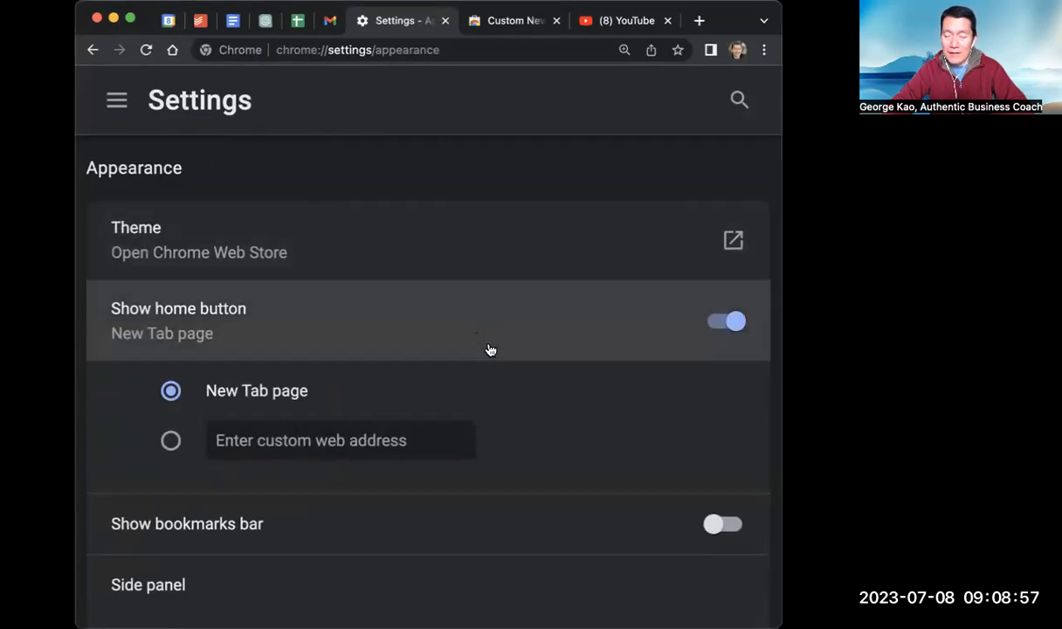
mouse_move(196, 387)
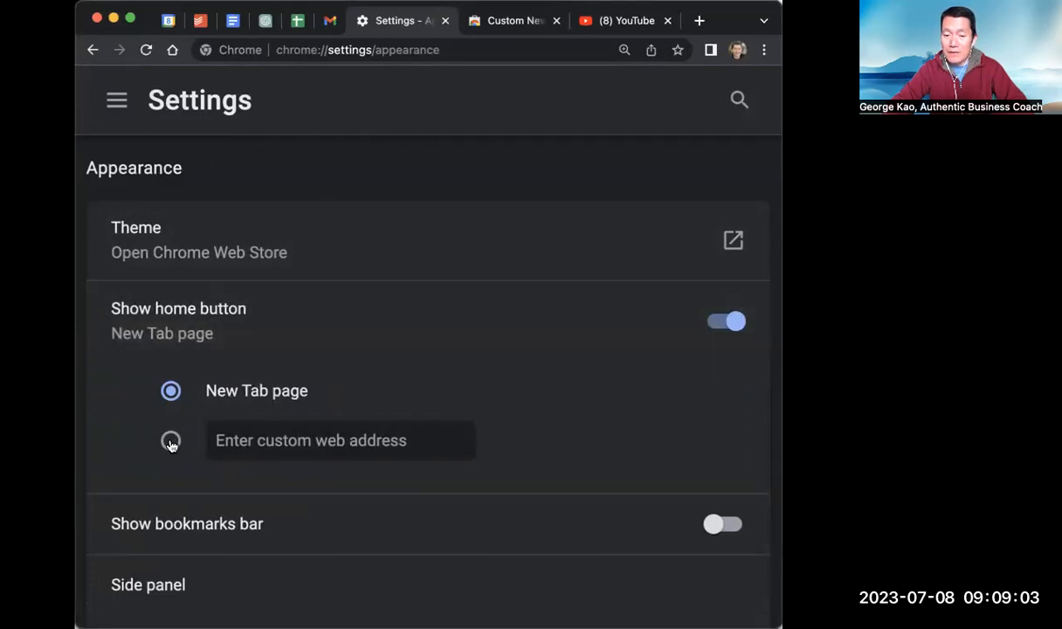
click(171, 440)
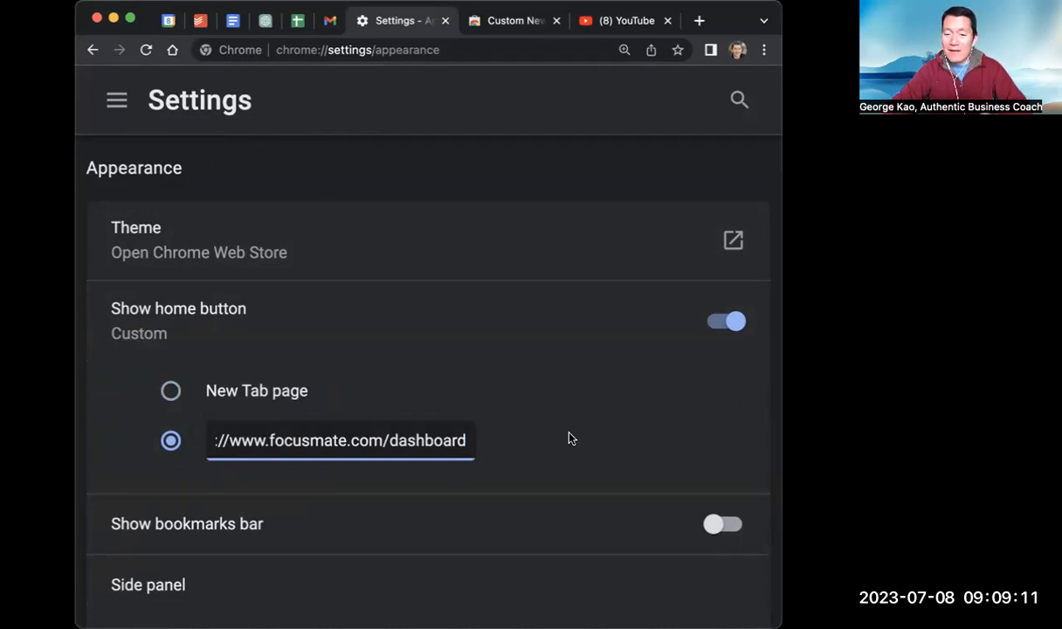
mouse_move(639, 428)
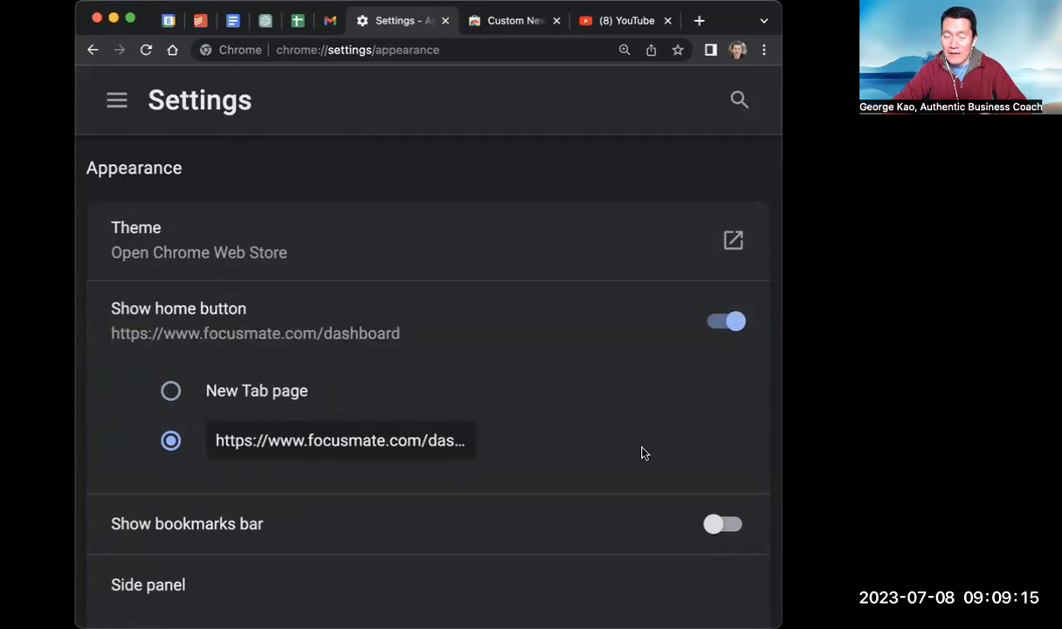
mouse_move(344, 341)
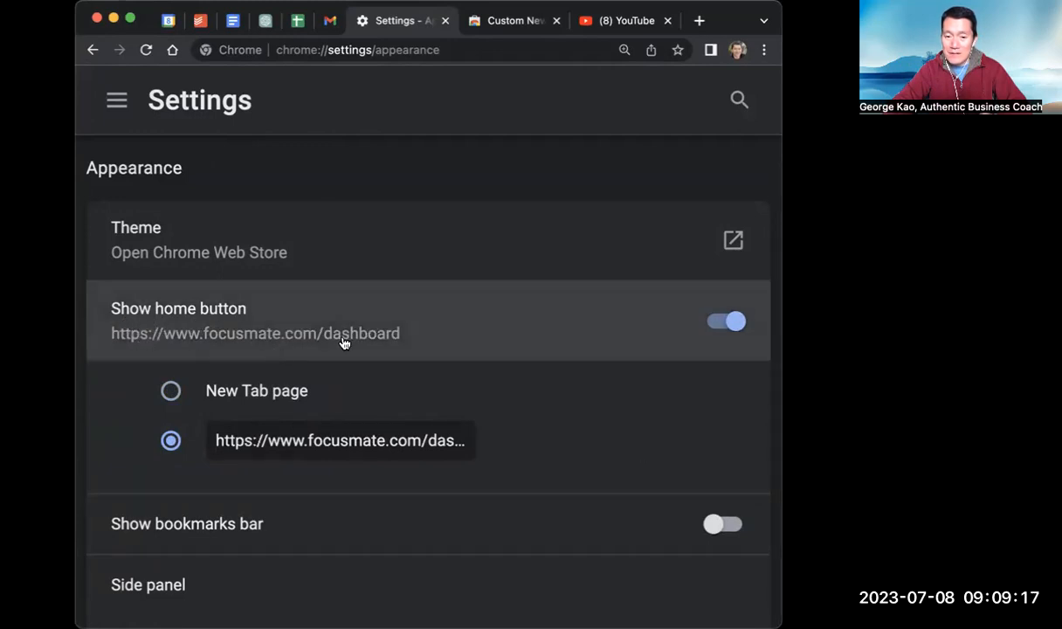
mouse_move(646, 329)
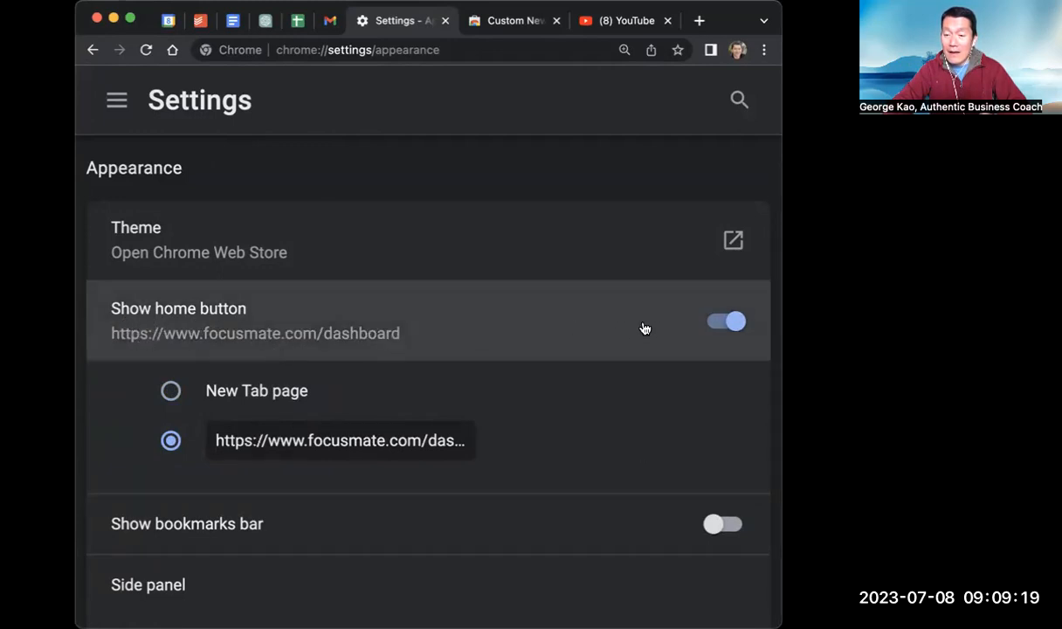
click(727, 321)
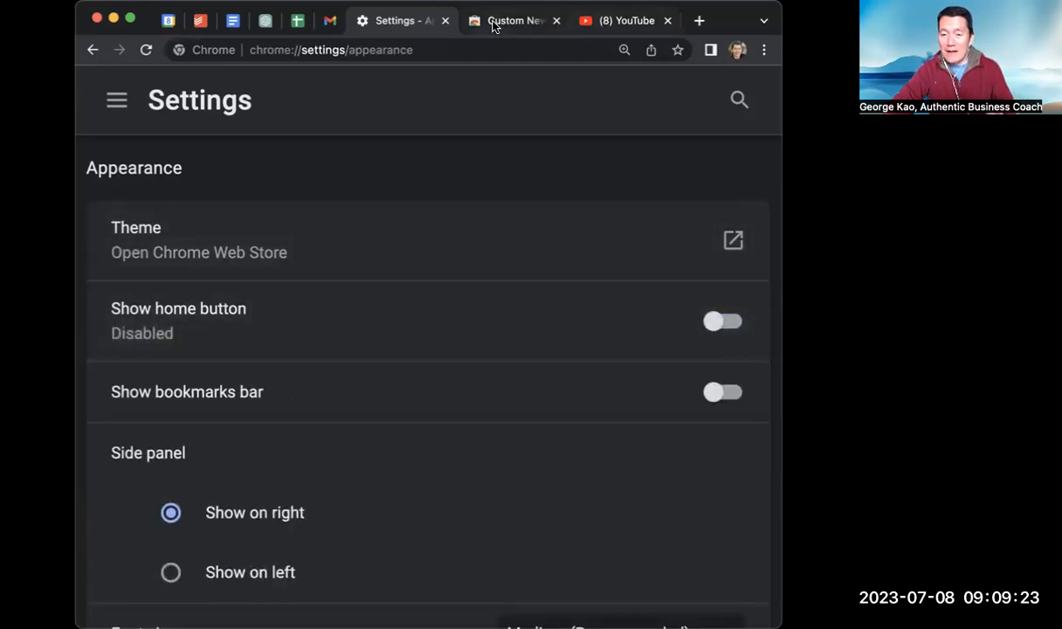
Load the Focusmate dashboard showing the Saturday 8 July session calendar
click(624, 21)
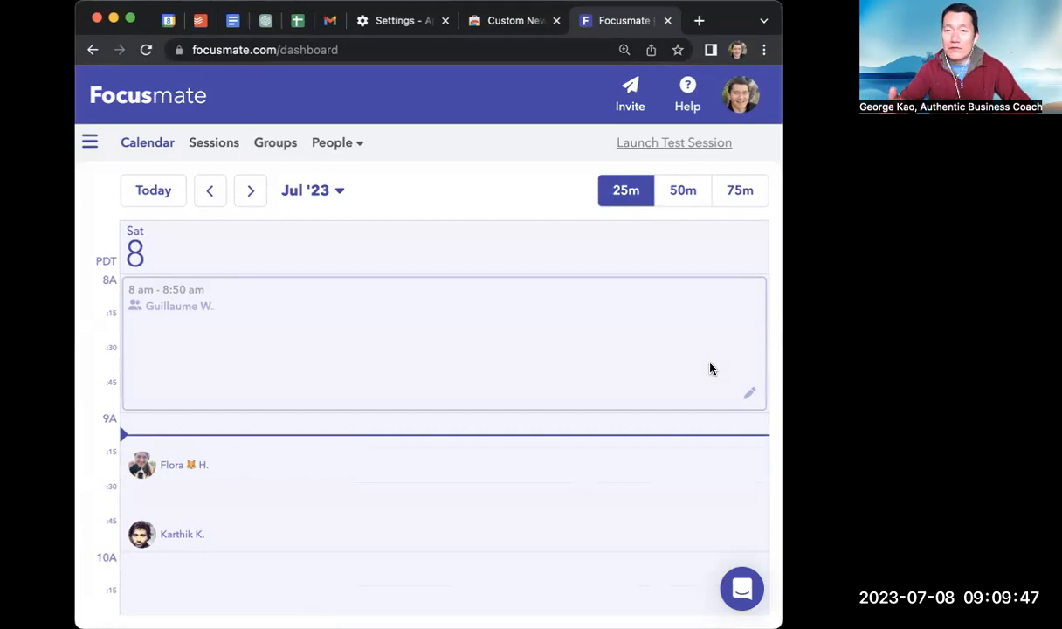
mouse_move(524, 96)
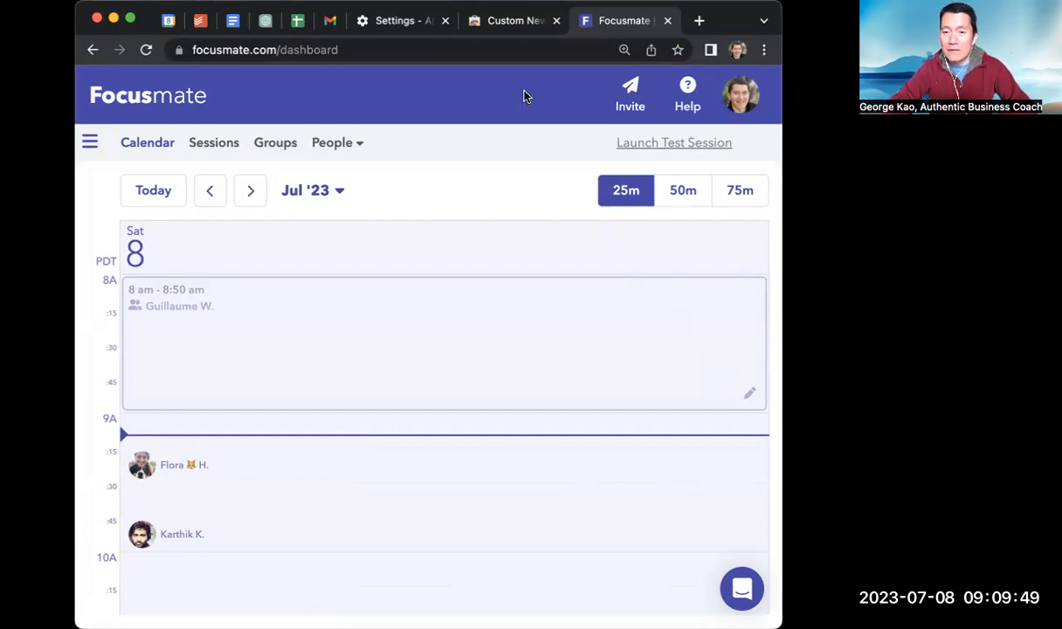
mouse_move(496, 44)
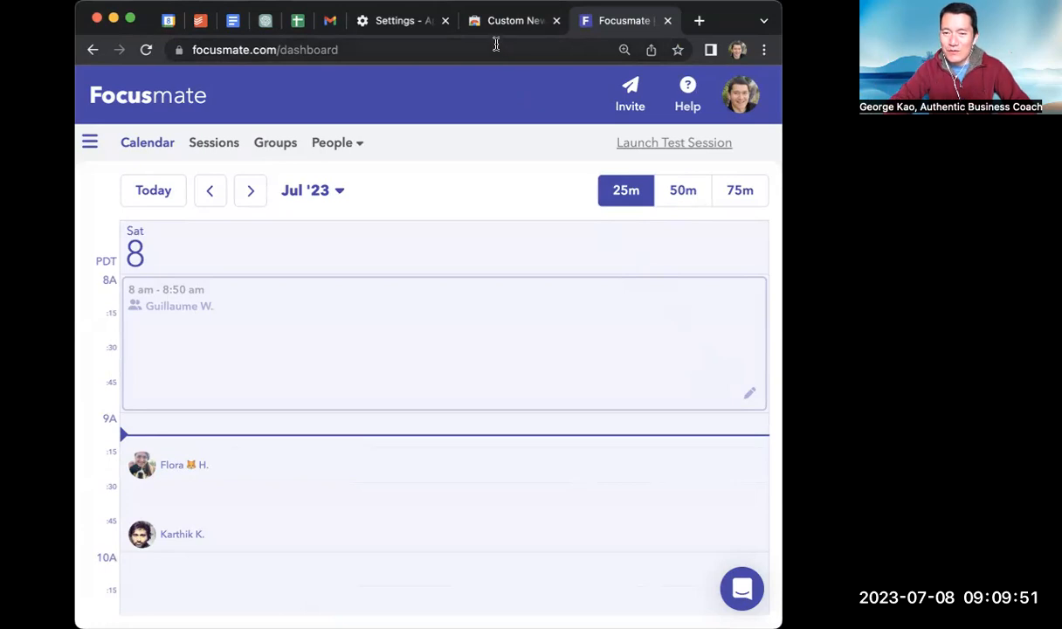
Switch to the Custom New Tab URL extension's Chrome Web Store page
click(510, 21)
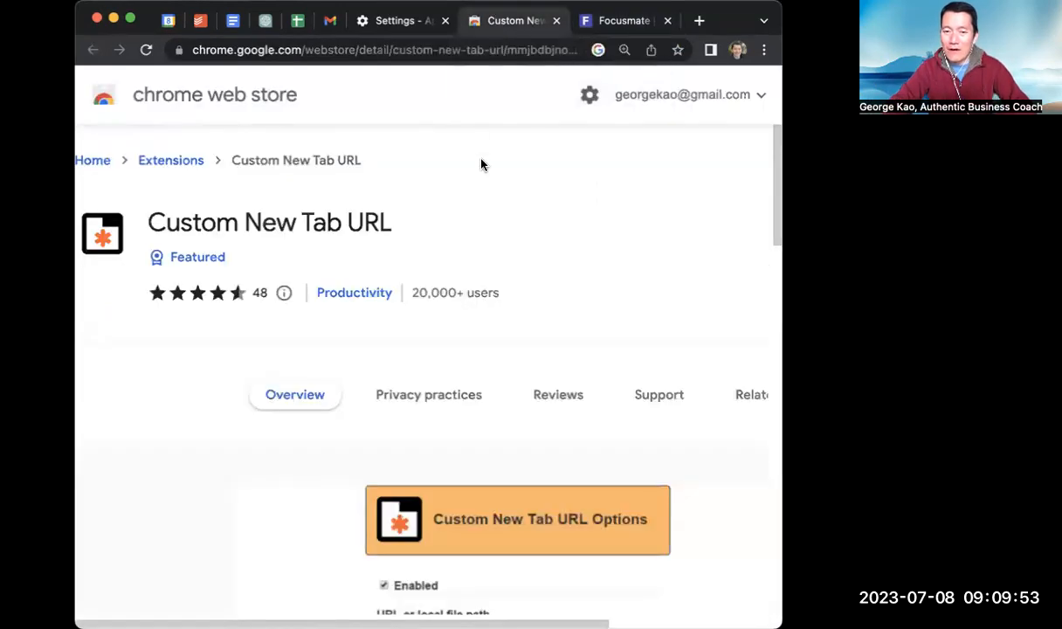
mouse_move(438, 232)
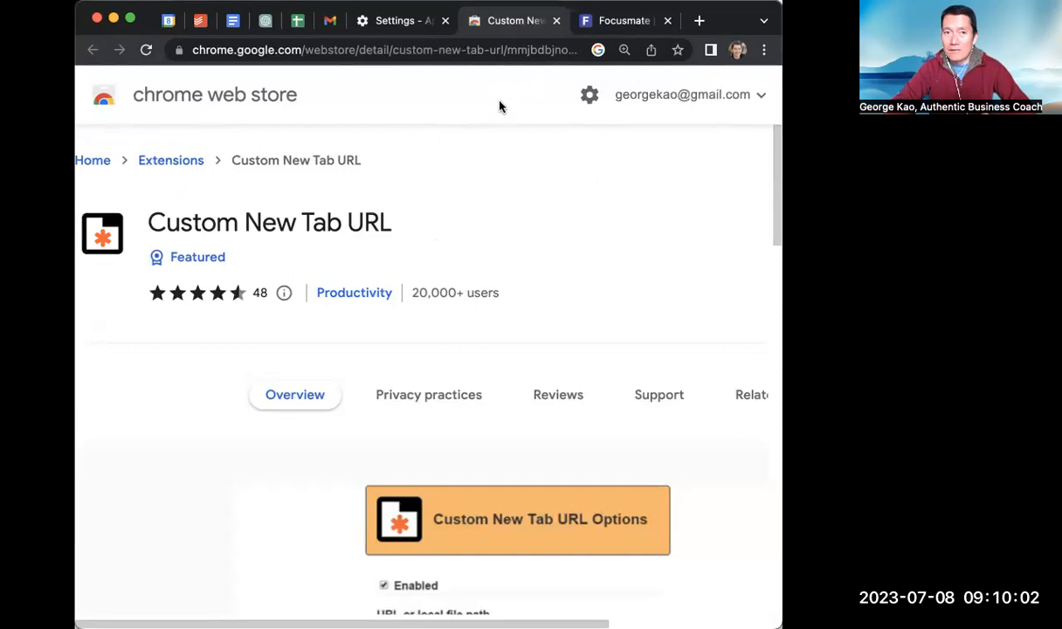
mouse_move(506, 170)
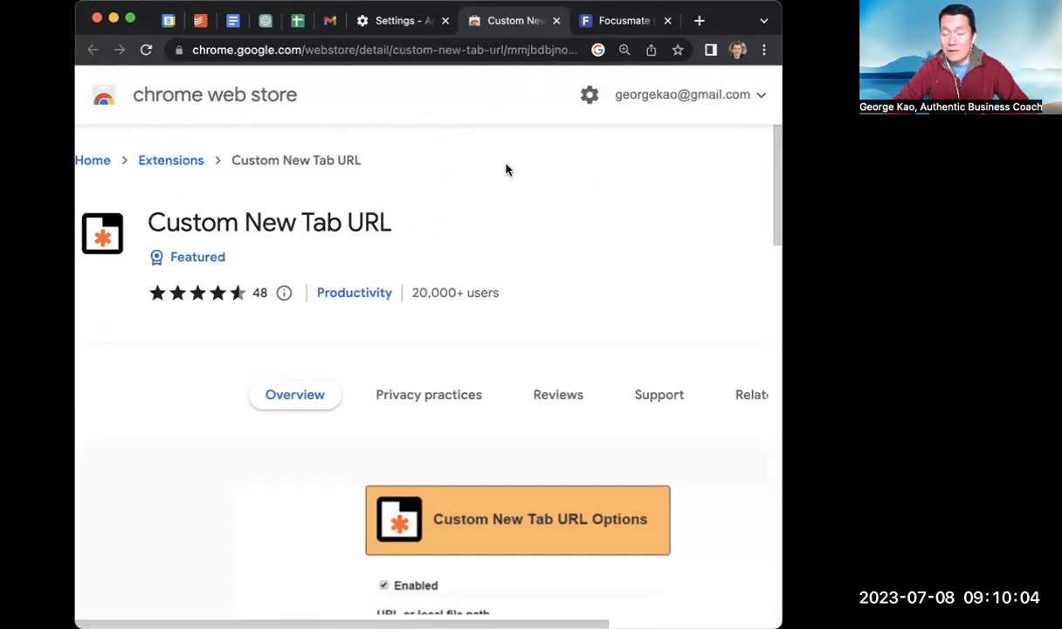
mouse_move(533, 184)
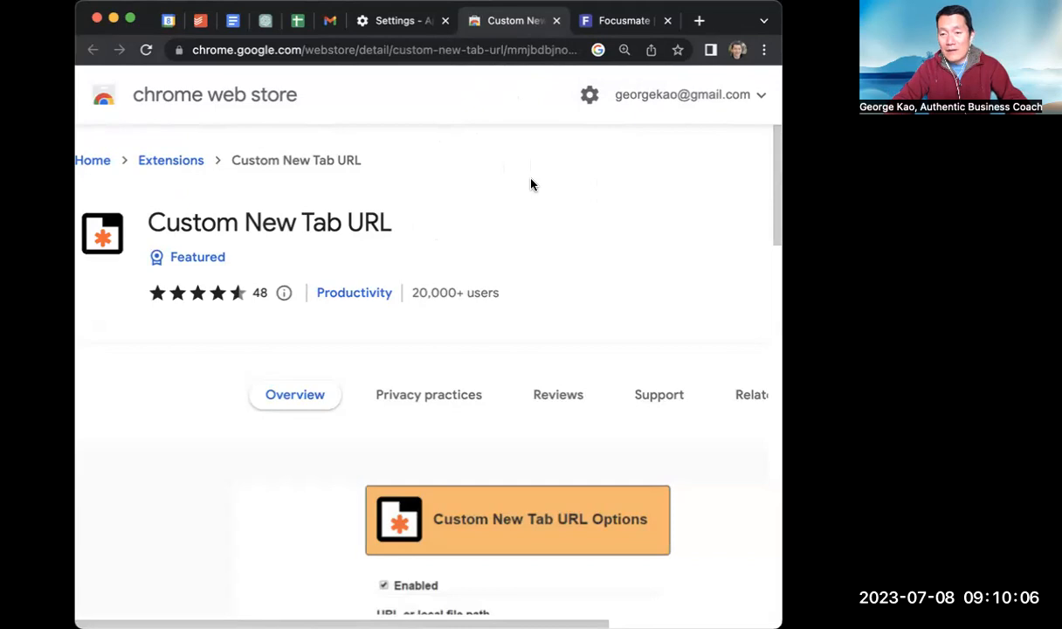